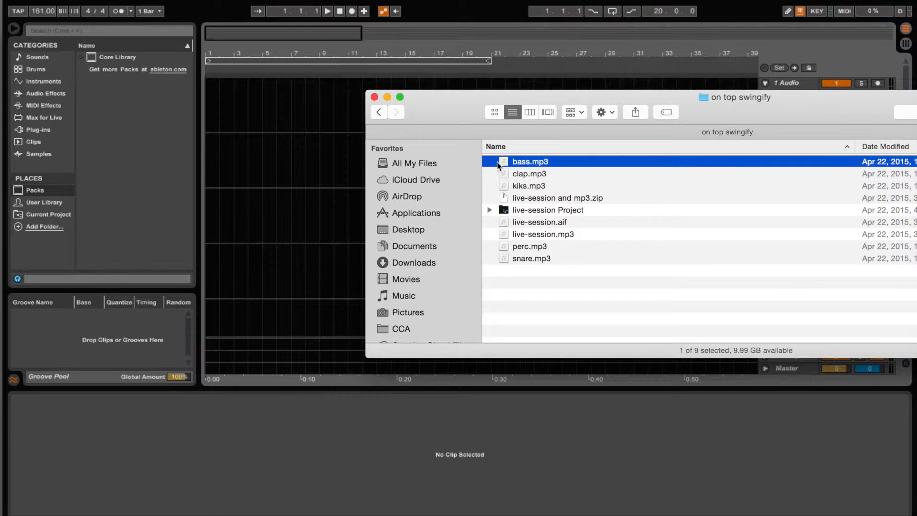
# - Place the bass and kiks recordings on their own audio tracks in the arrangement
pyautogui.moveTo(530, 161); pyautogui.dragTo(243, 116)
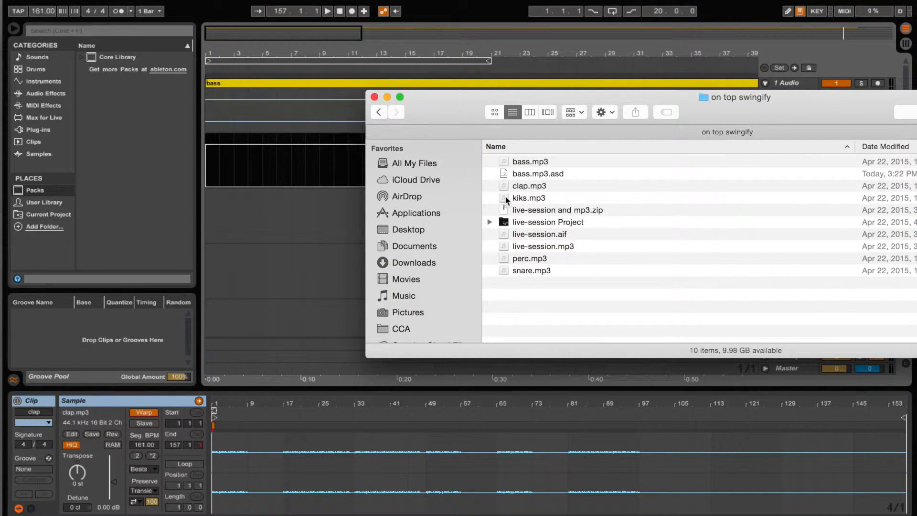
pyautogui.click(528, 198)
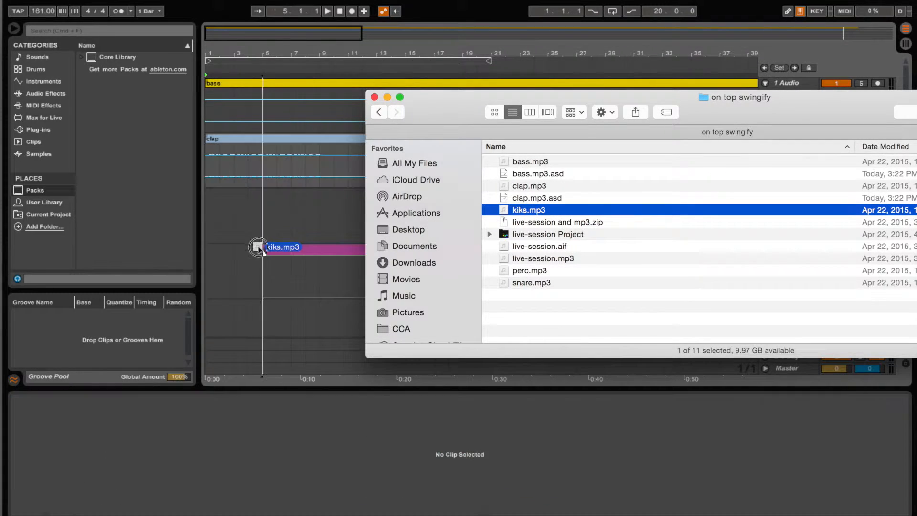
pyautogui.click(283, 247)
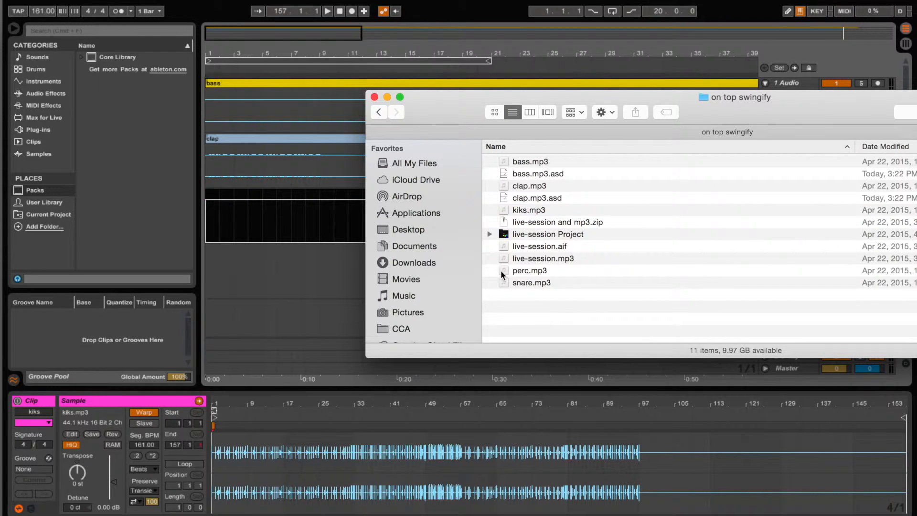
# - Place the perc and snare recordings on the fourth and fifth audio tracks
pyautogui.click(529, 271)
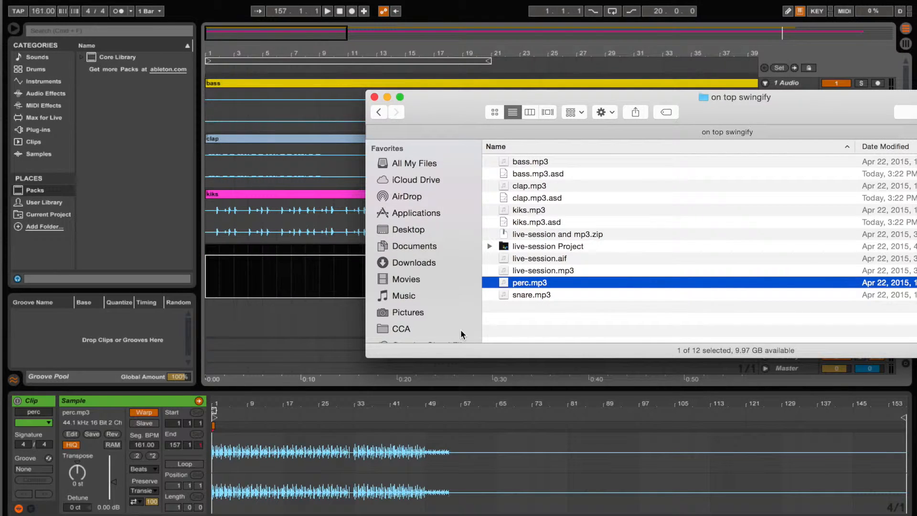
pyautogui.click(531, 295)
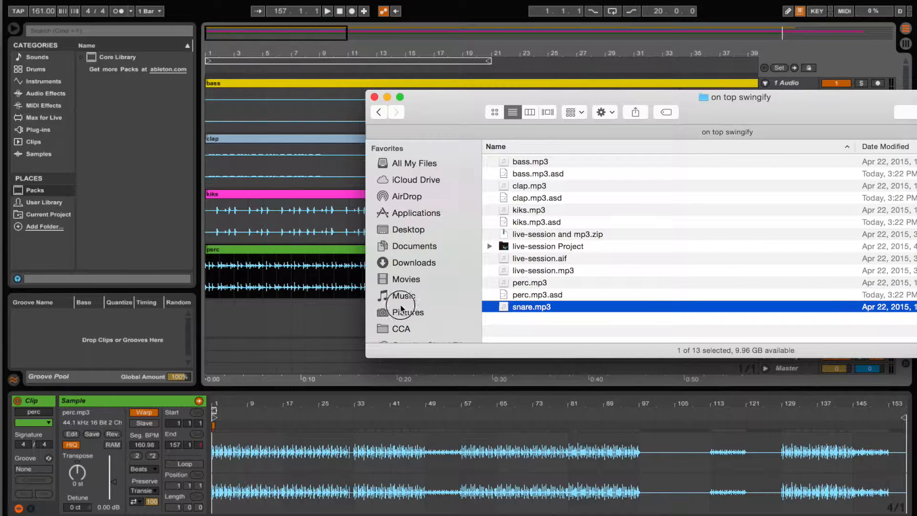
pyautogui.doubleClick(531, 306)
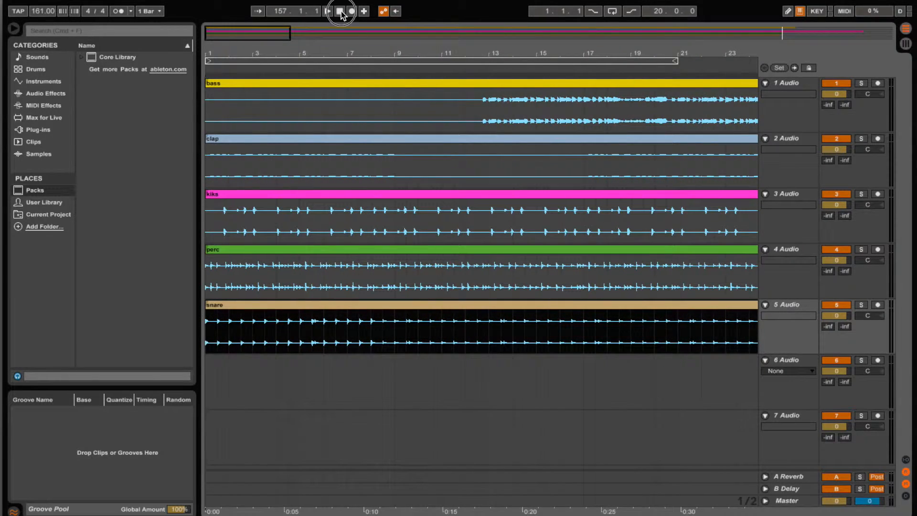
pyautogui.click(342, 10)
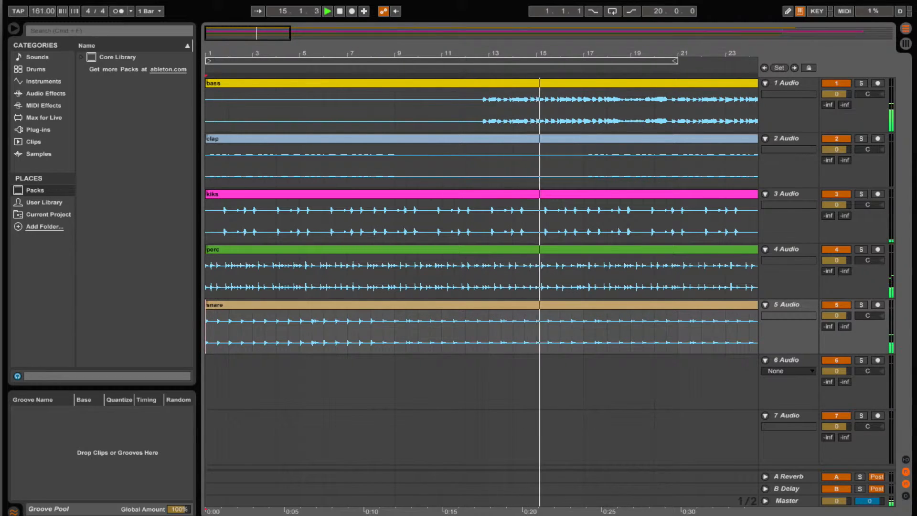
pyautogui.click(340, 11)
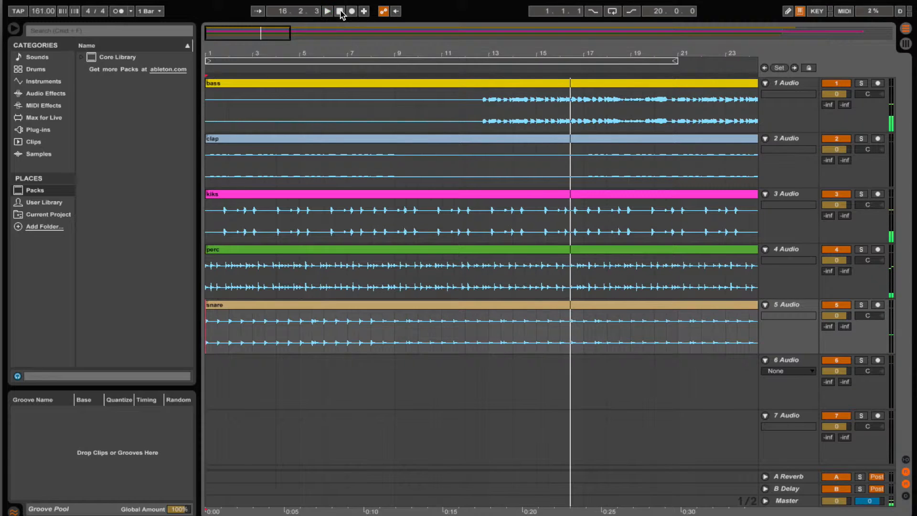
pyautogui.click(339, 10)
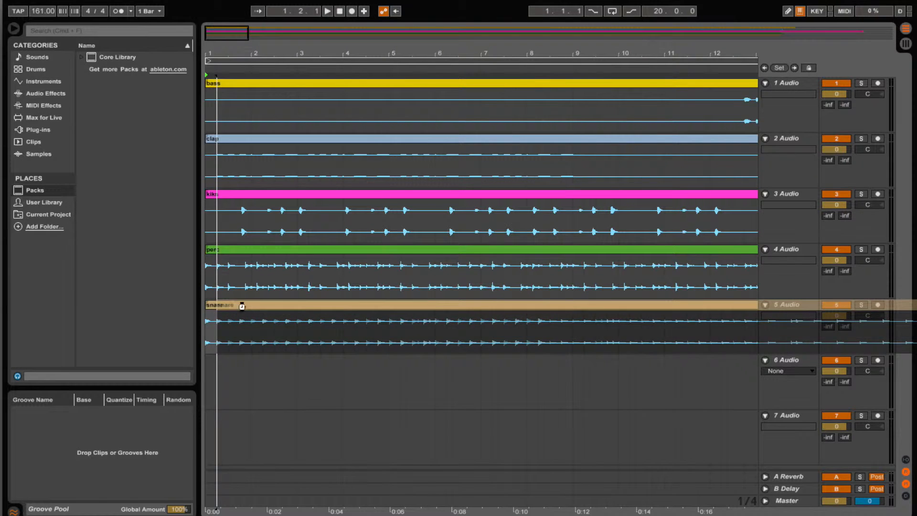
# - Nudge the snare clip slightly after the downbeat and play to check its timing
pyautogui.click(339, 11)
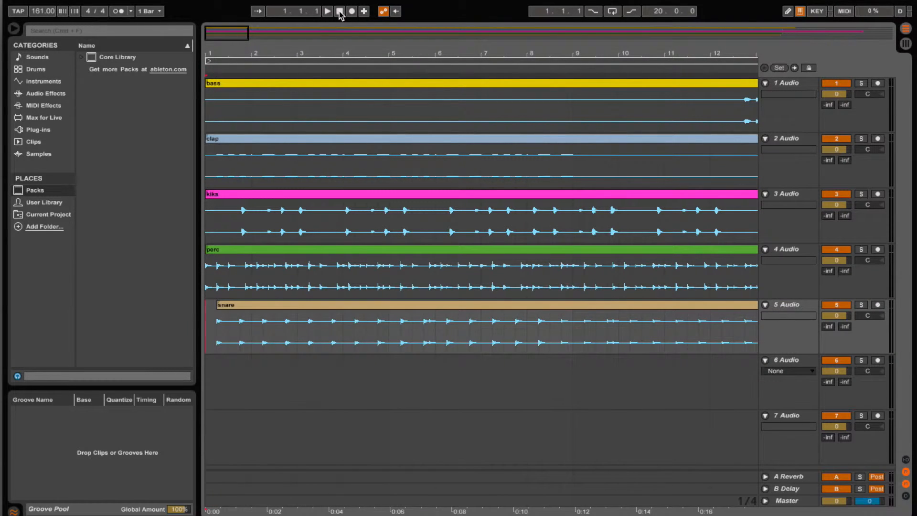
pyautogui.click(327, 10)
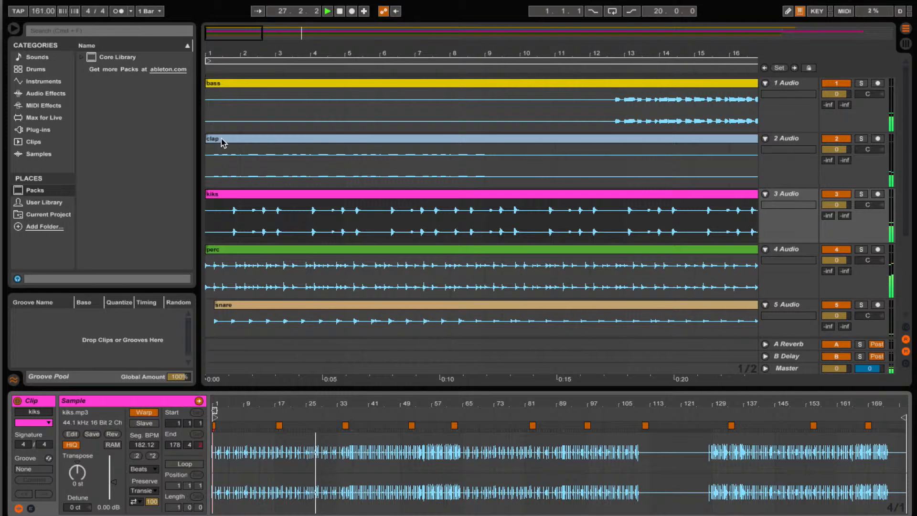
pyautogui.click(339, 11)
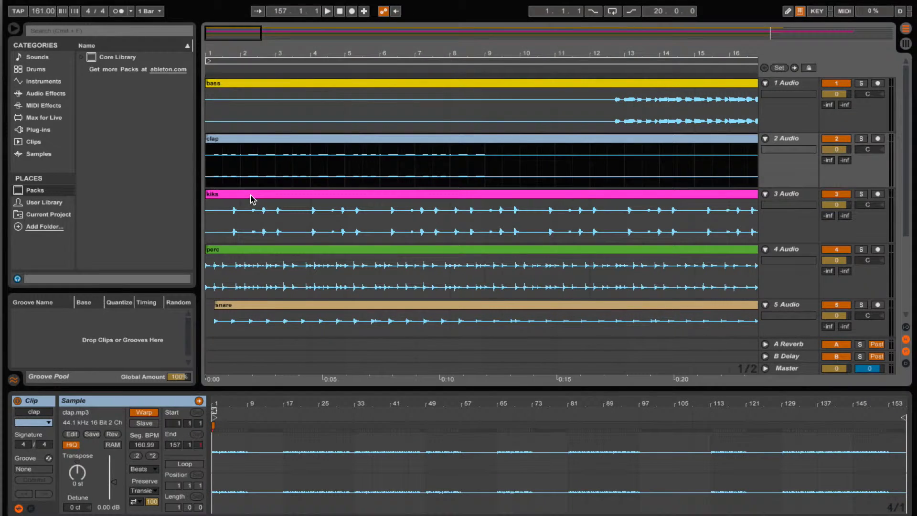
pyautogui.click(212, 194)
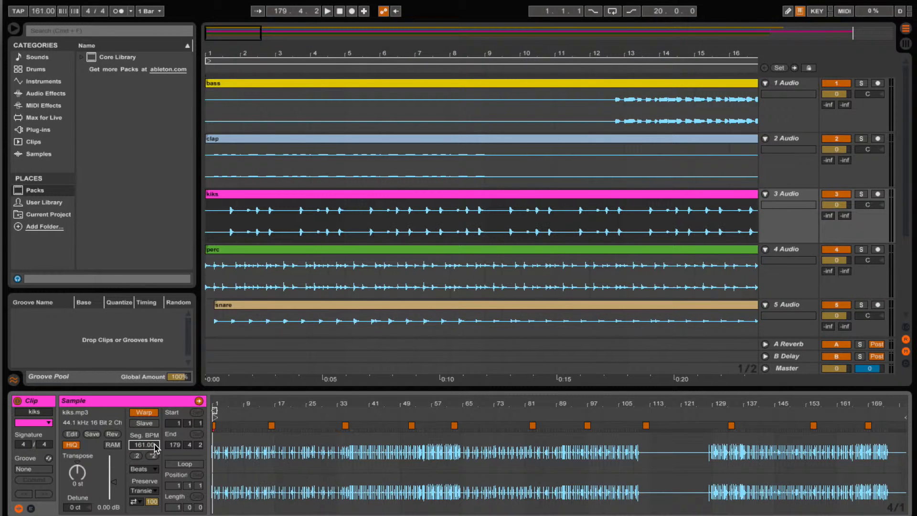
pyautogui.click(328, 10)
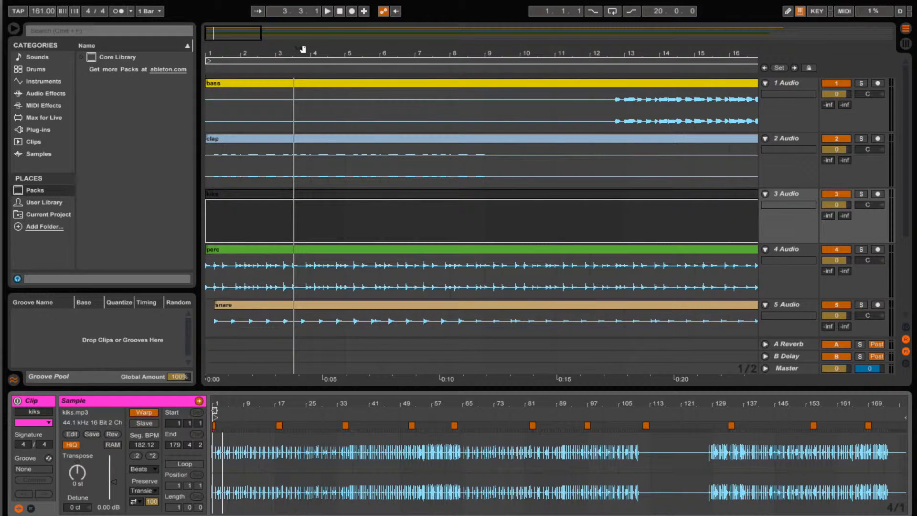
pyautogui.click(327, 10)
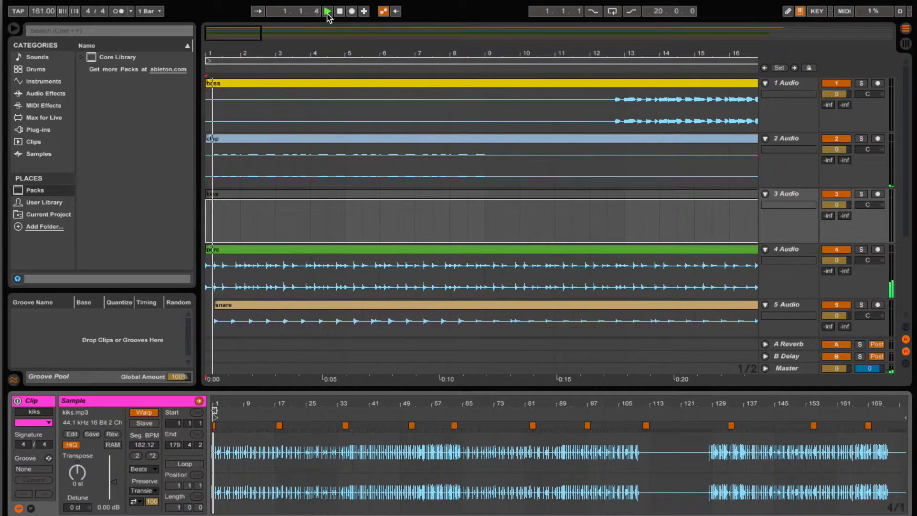
# - Play the arrangement from the start and list the built-in Audio Effects in the browser
pyautogui.click(327, 12)
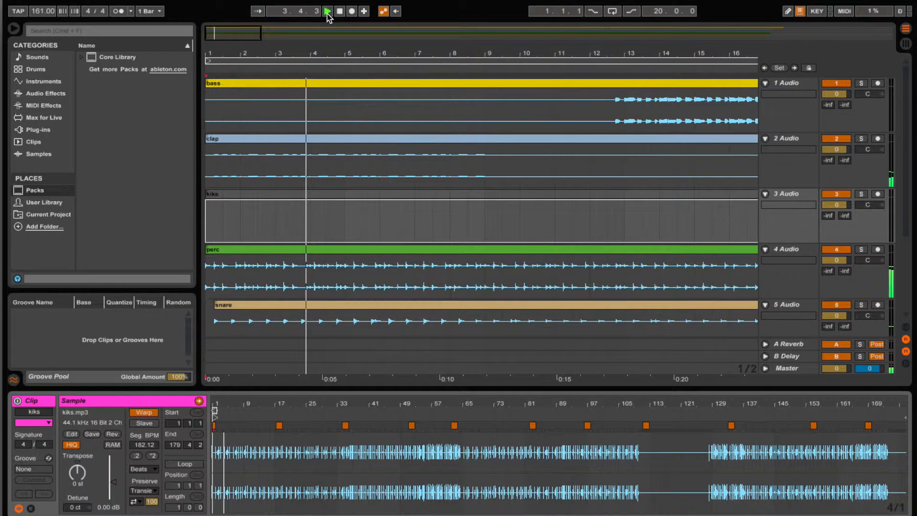
pyautogui.click(327, 11)
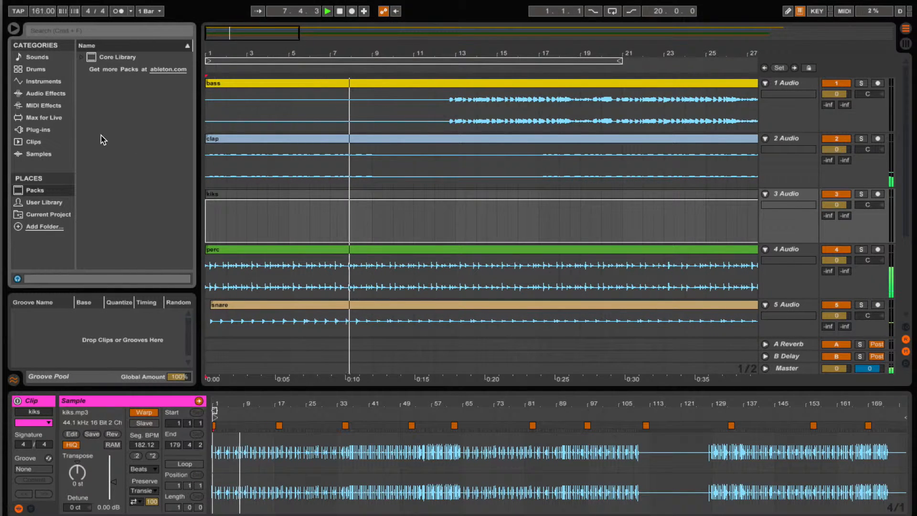
pyautogui.click(44, 93)
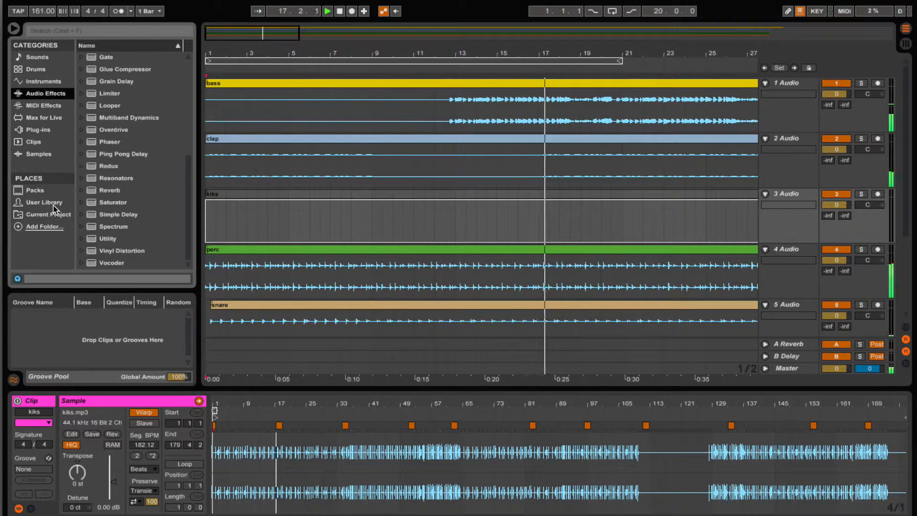
# - Add Swing 8-99 from the Core Library's Swing and Groove folder to the Groove Pool
pyautogui.click(35, 190)
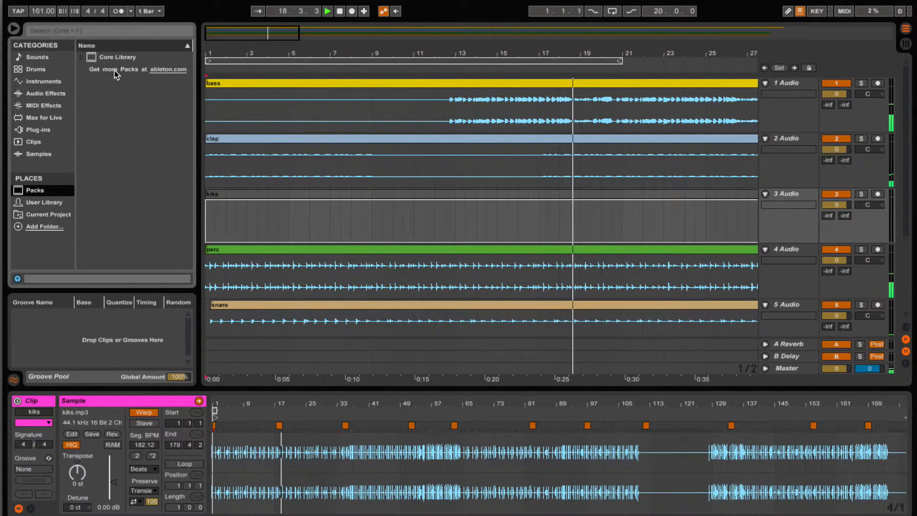
pyautogui.click(81, 56)
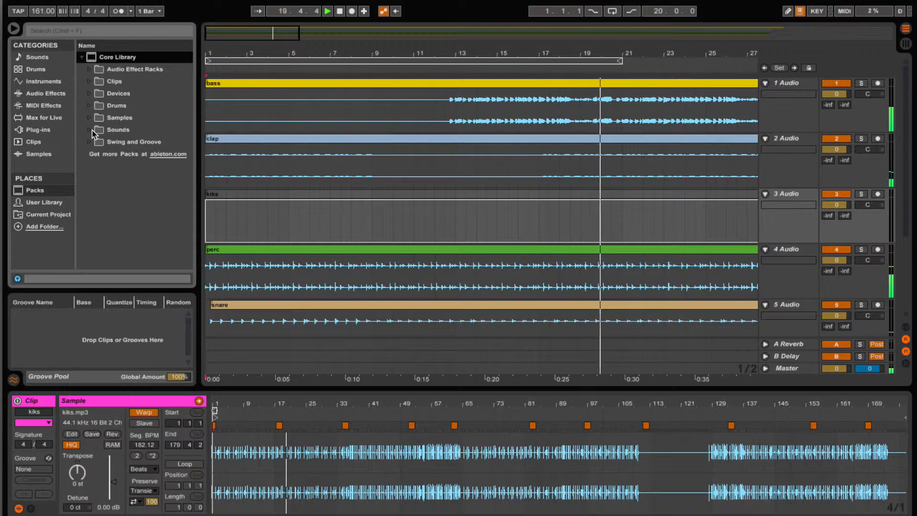
pyautogui.click(89, 141)
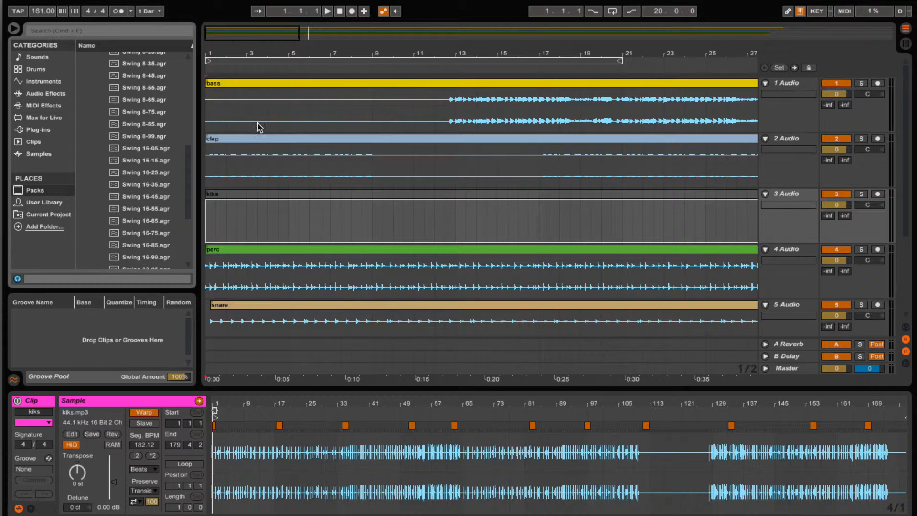
pyautogui.click(144, 136)
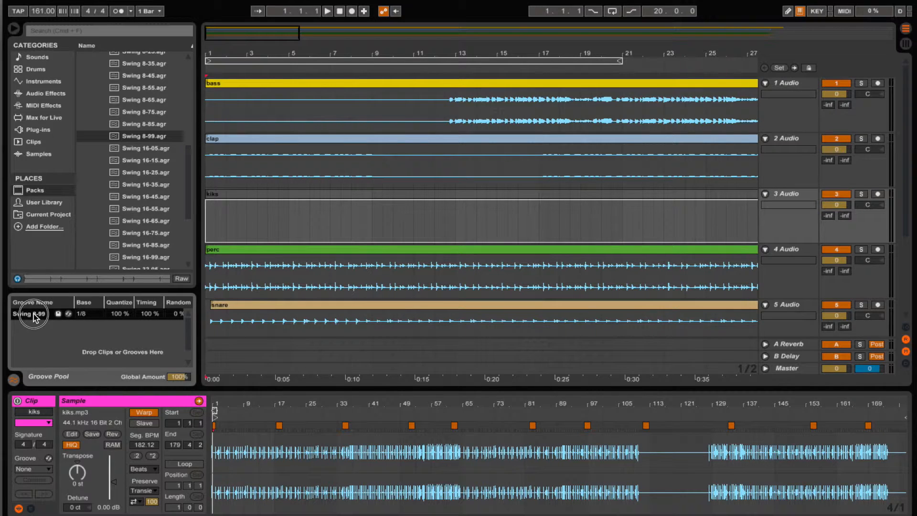
# - Assign the Swing 8-99 groove to the perc clip and play the arrangement to hear it
pyautogui.click(214, 250)
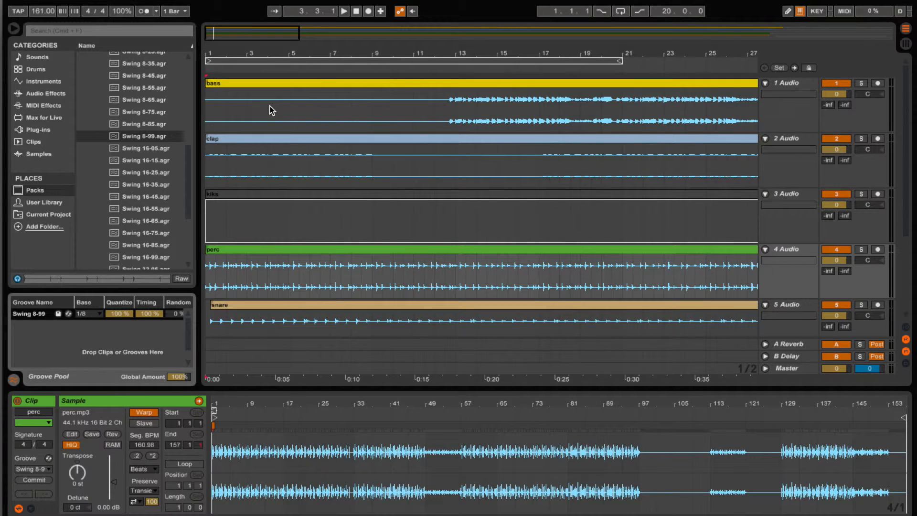
pyautogui.click(355, 11)
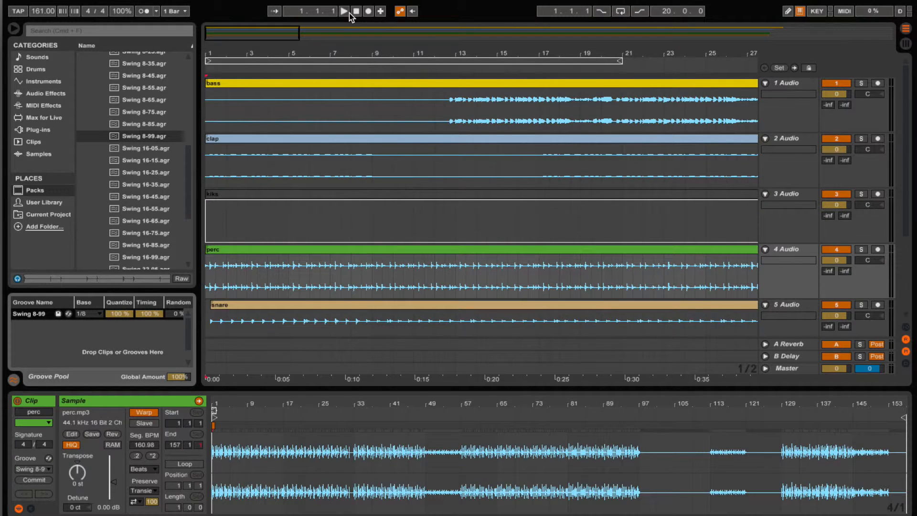
pyautogui.click(343, 10)
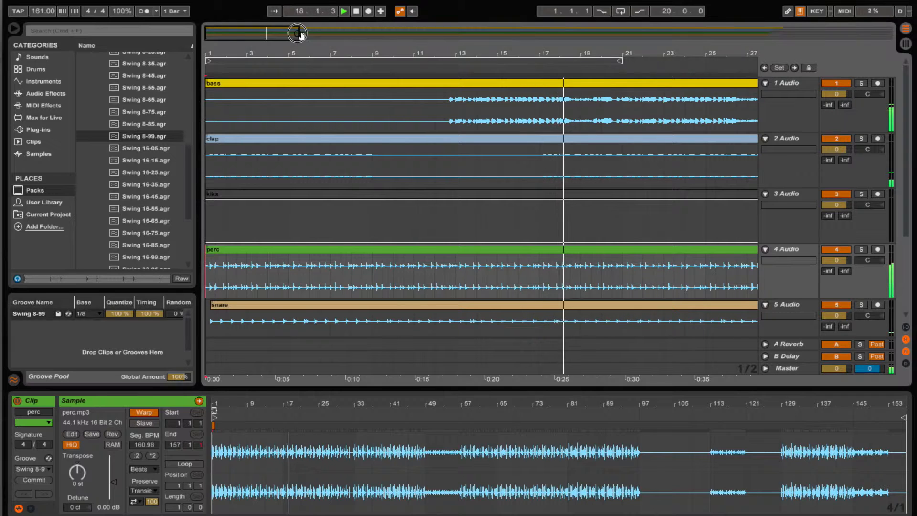
# - Zoom the overview out so the whole song length is visible during playback
pyautogui.moveTo(298, 33); pyautogui.dragTo(422, 38)
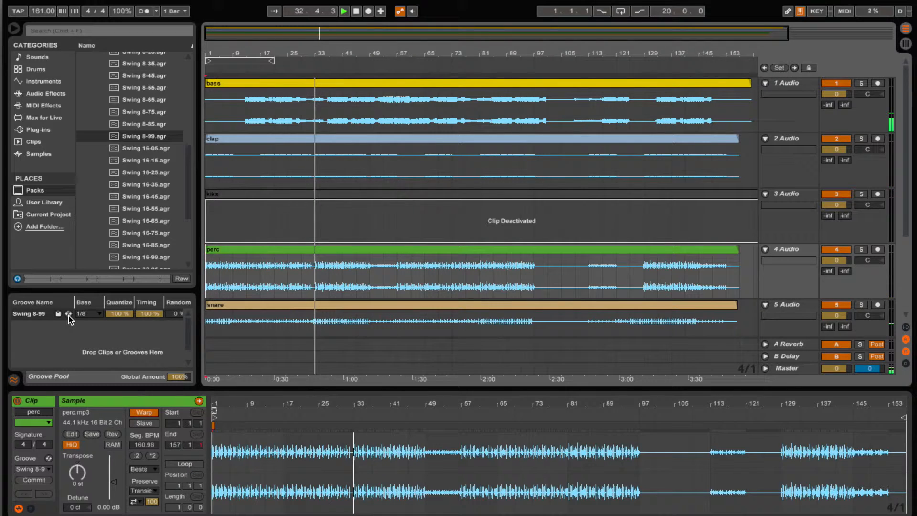
pyautogui.click(68, 314)
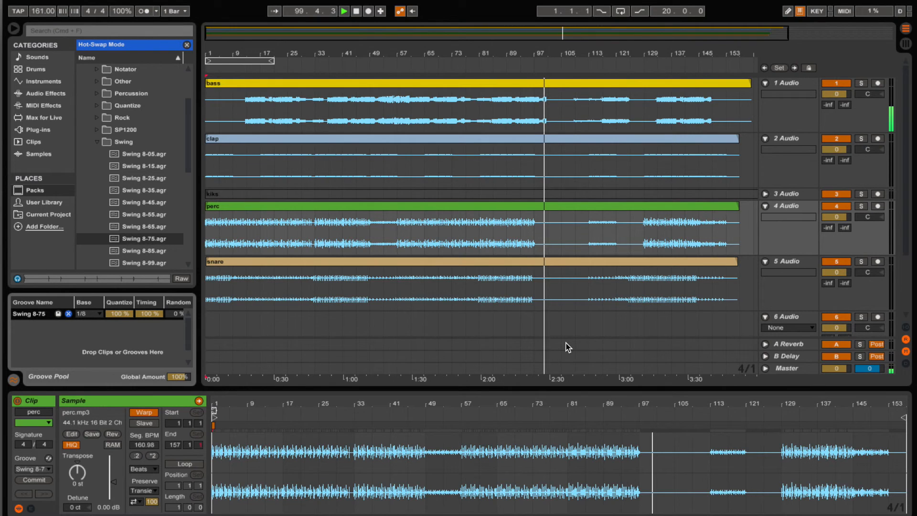
# - Stop playback with the perc clip now grooved by Swing 8-75
pyautogui.click(345, 10)
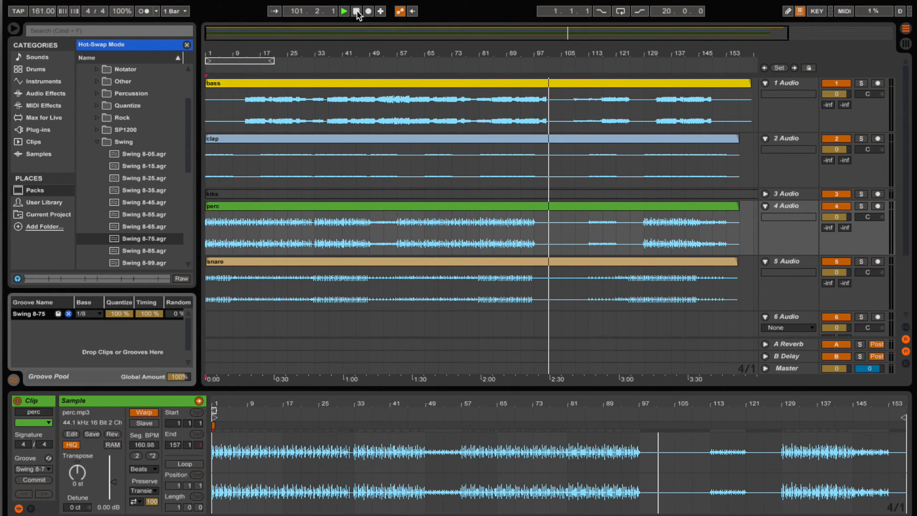